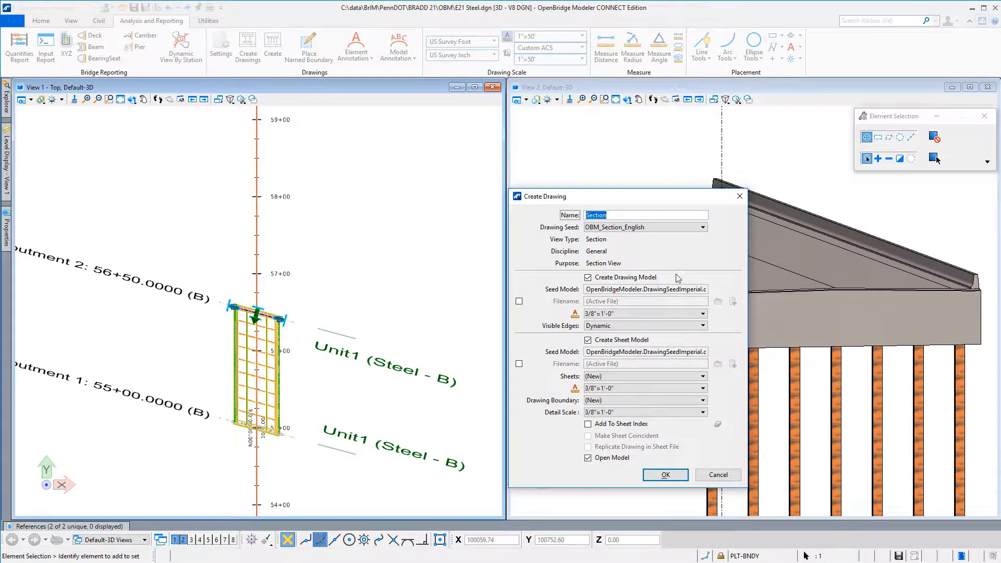
Step: Name the new section drawing 'abut 2' and generate its abutment section sheet
text(abut 2)
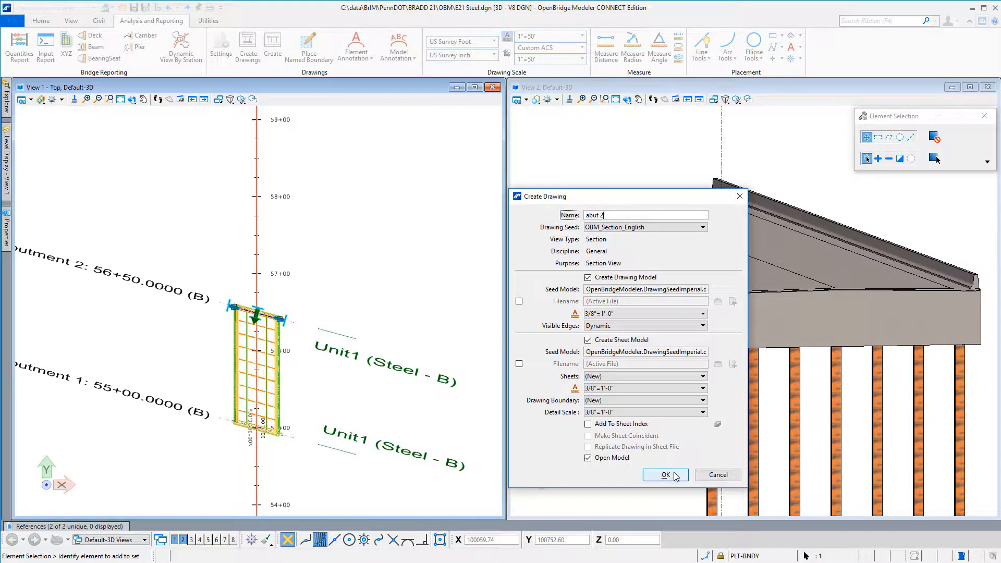
click(661, 474)
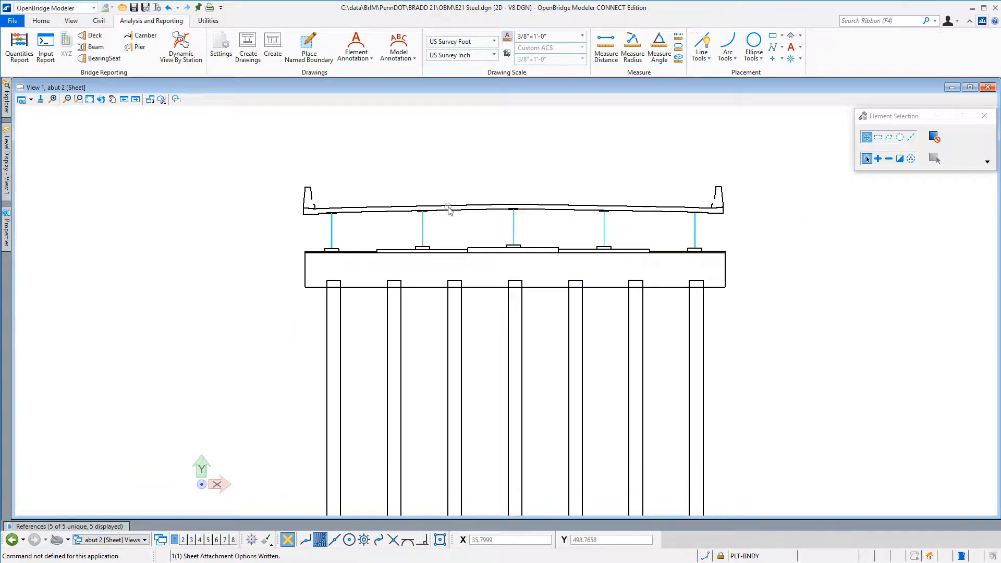
mouse_move(745, 337)
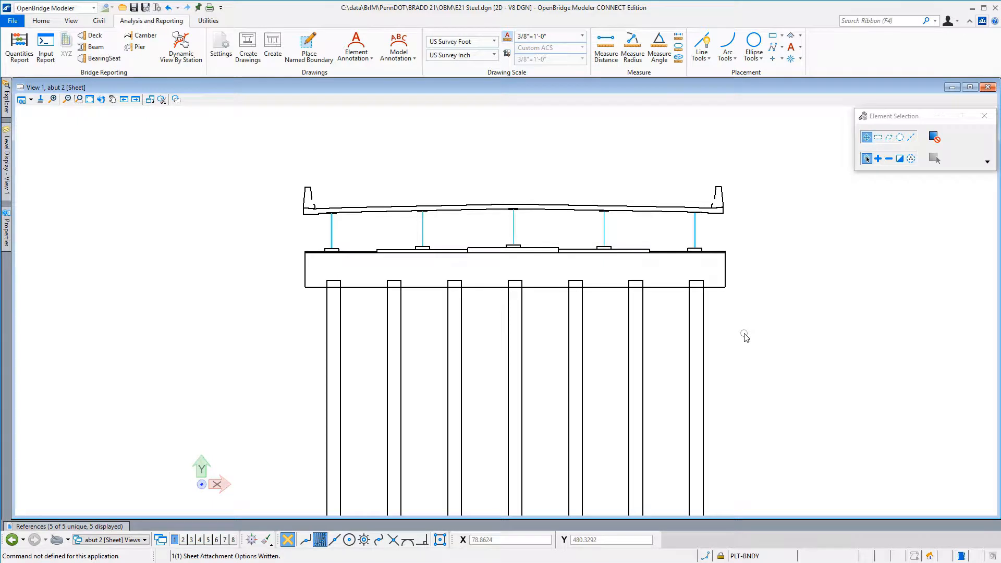
mouse_move(127, 457)
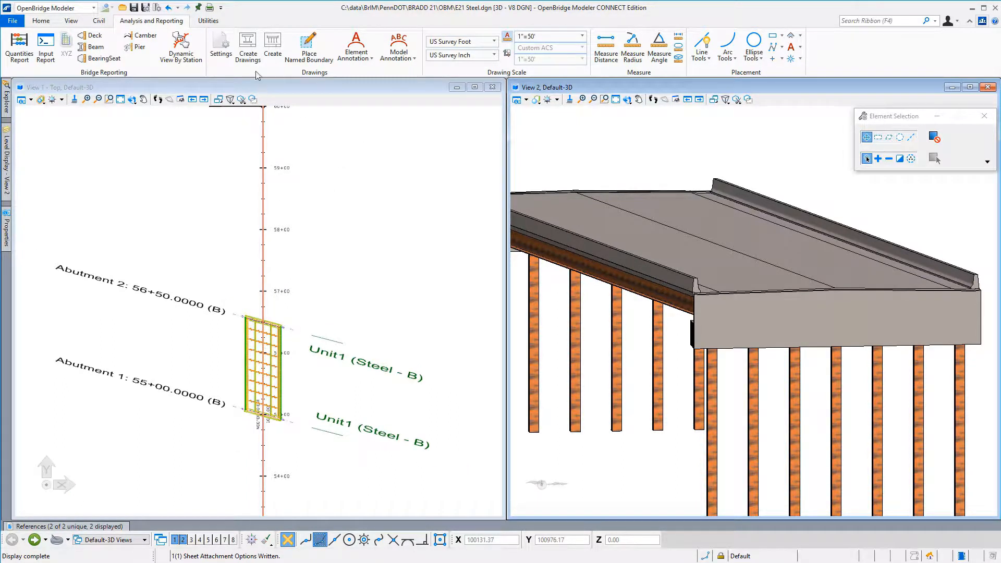
Step: Accept the Drawings Dynamic View Settings with auto dimensions and clipping left enabled
click(220, 45)
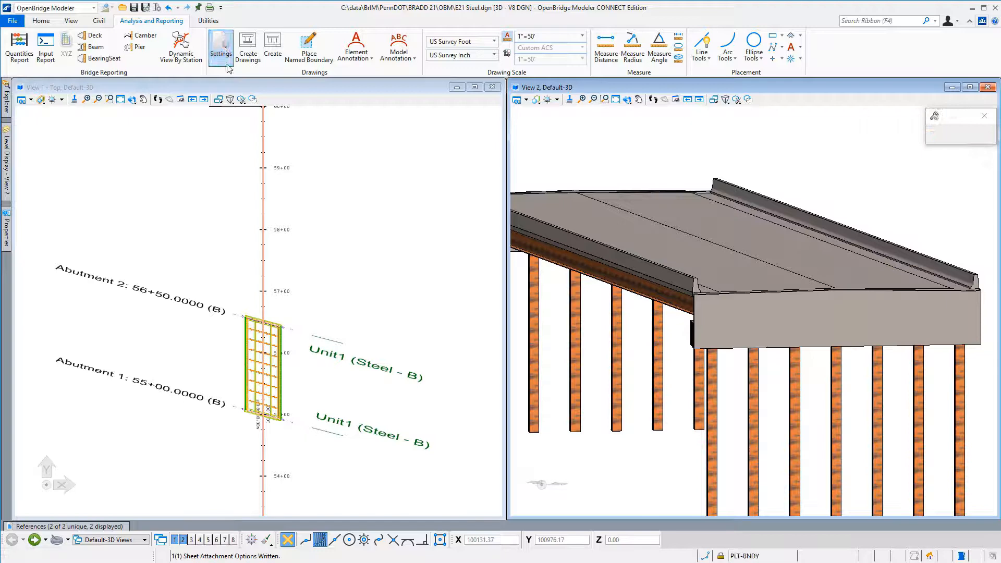
click(220, 48)
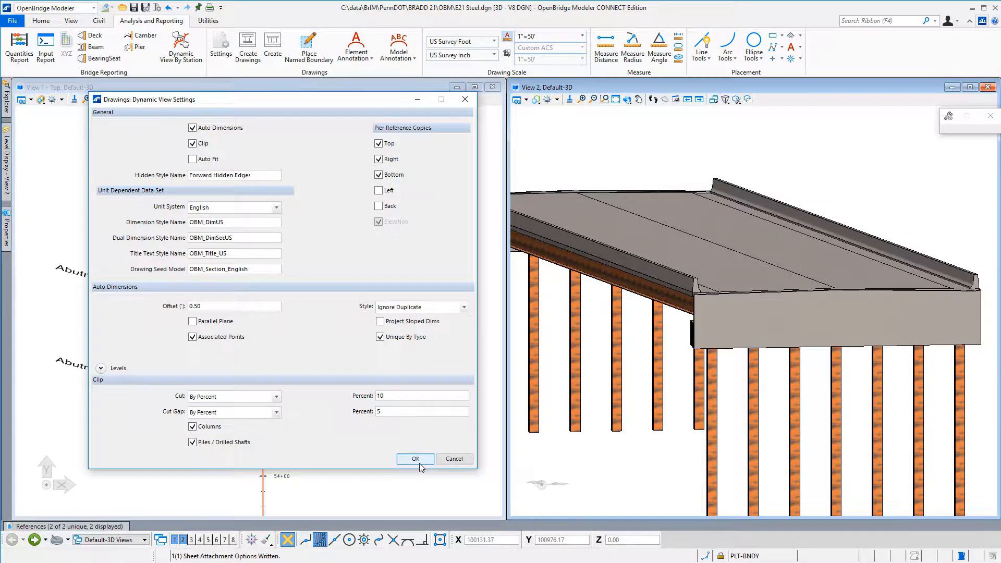
click(415, 459)
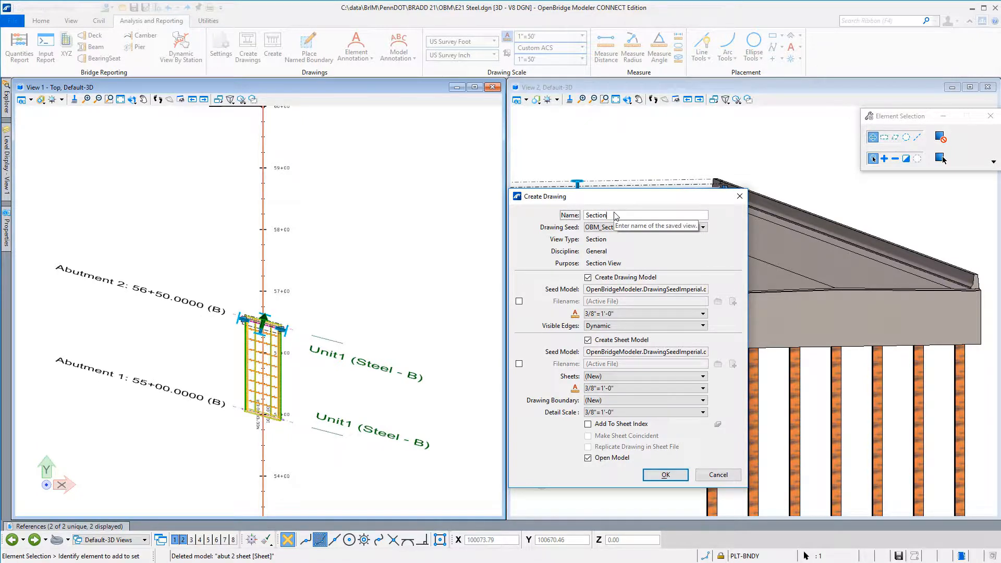
Step: Create the EndAbutment drawing at 1/4"=1'-0" using the OBM_Section_English boundary
click(644, 215)
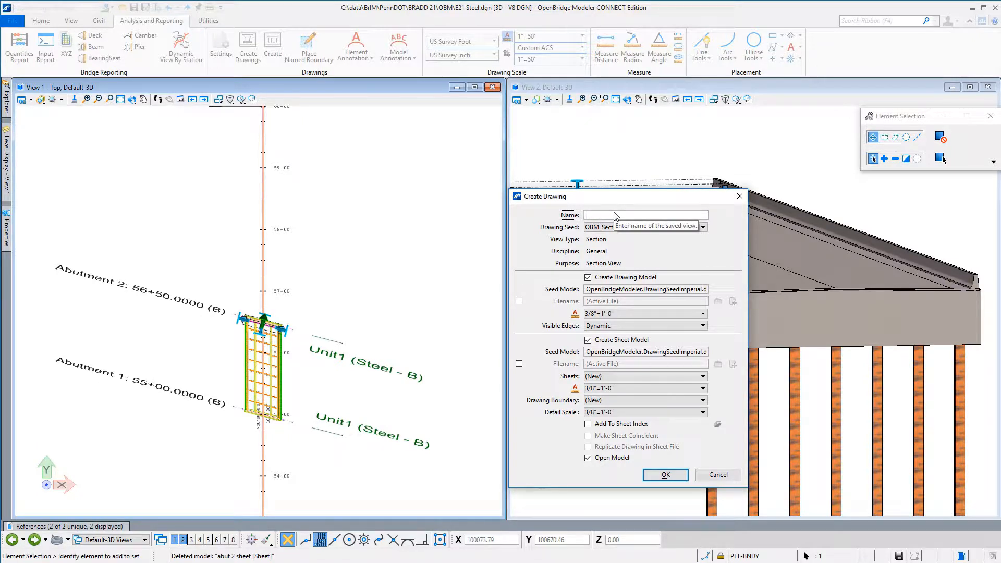
text(E)
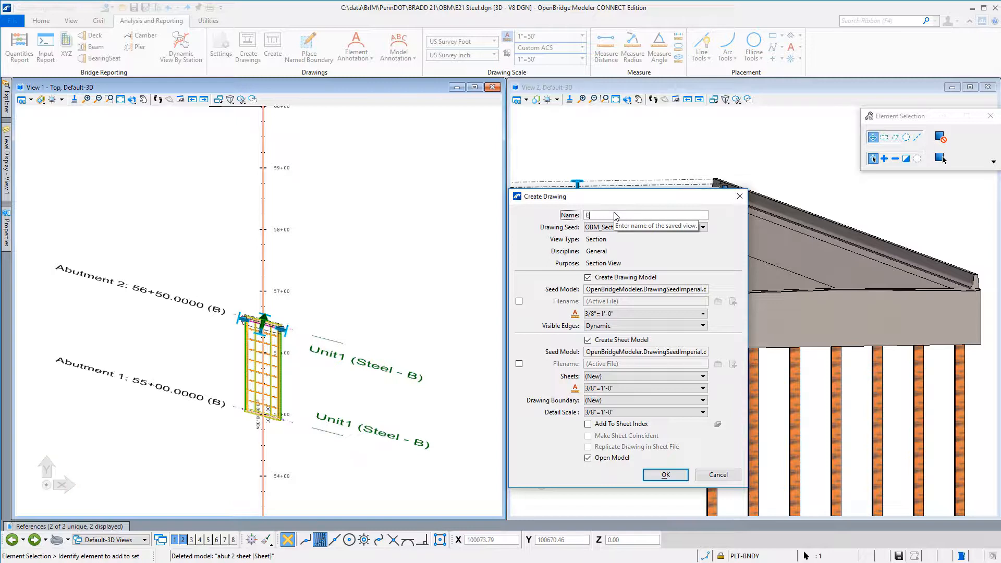
text(ndAbutment)
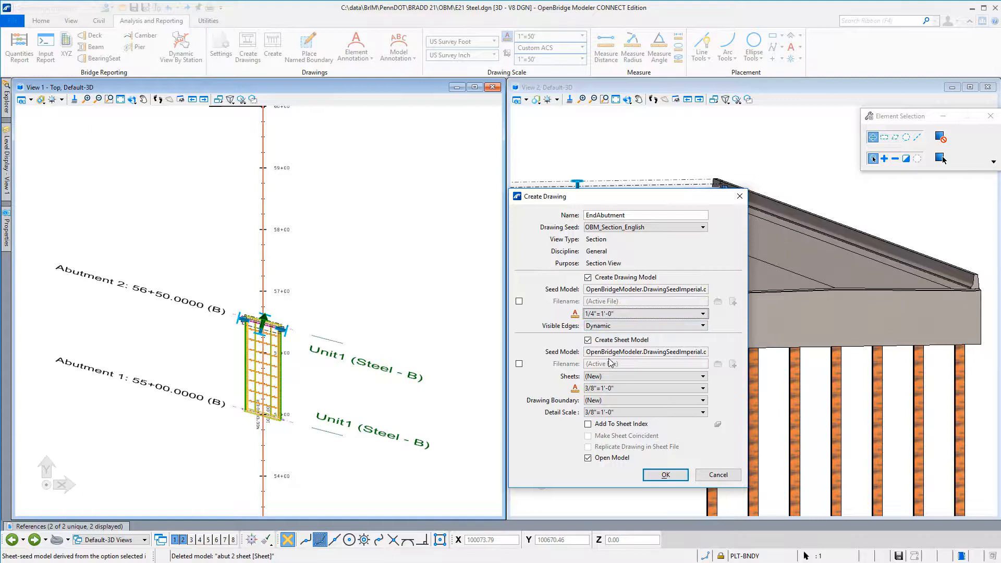
click(703, 387)
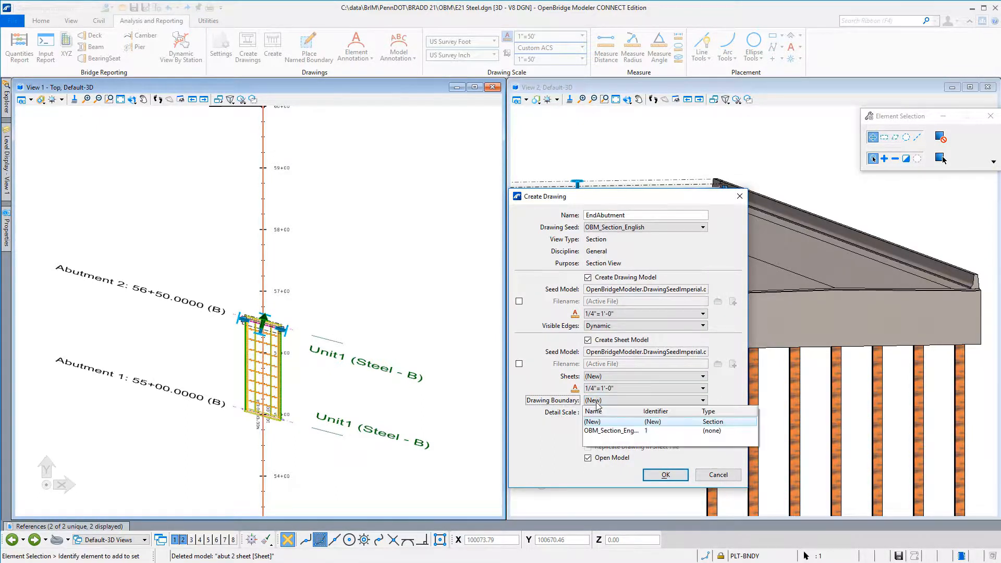
click(611, 430)
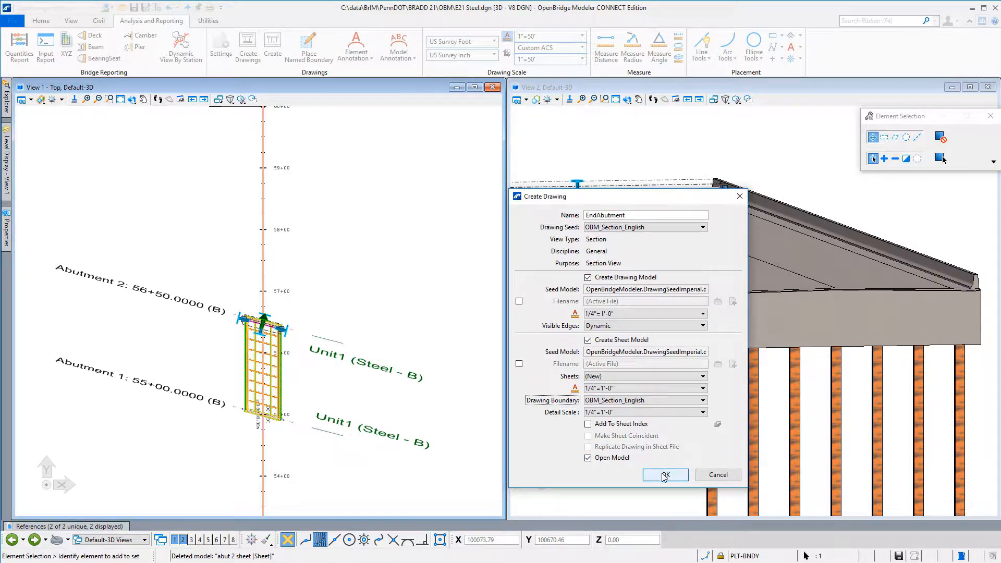
click(664, 475)
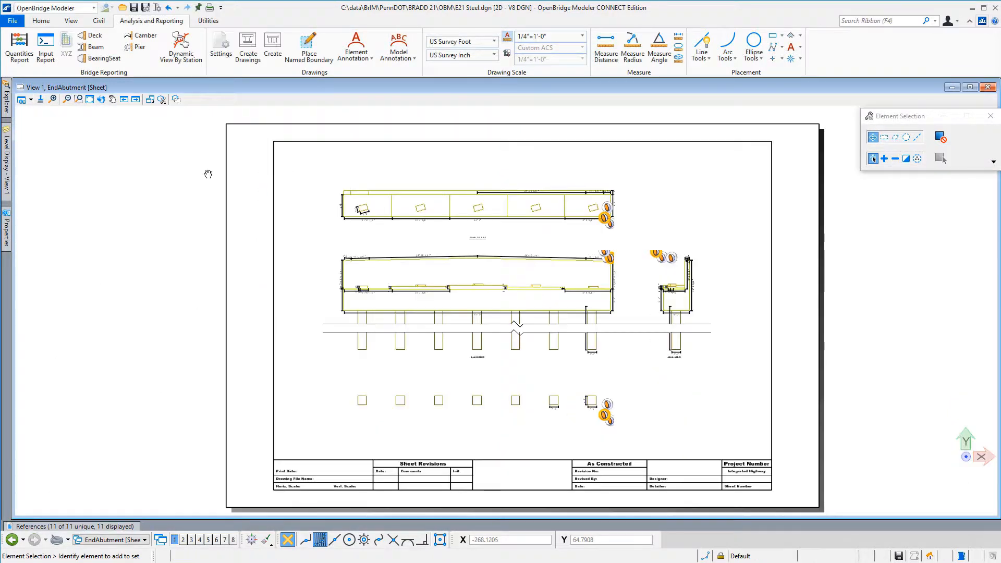
click(364, 206)
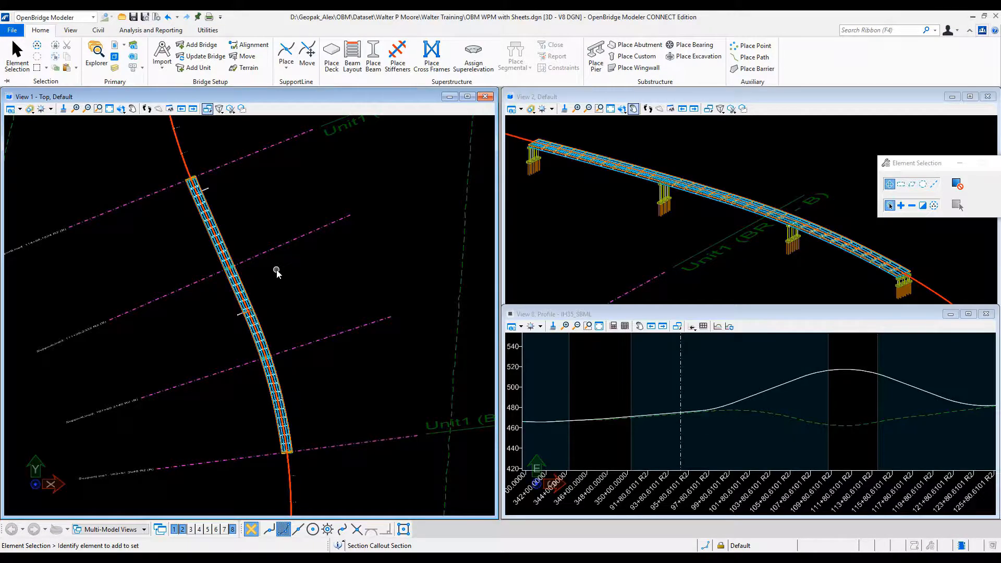
mouse_move(323, 178)
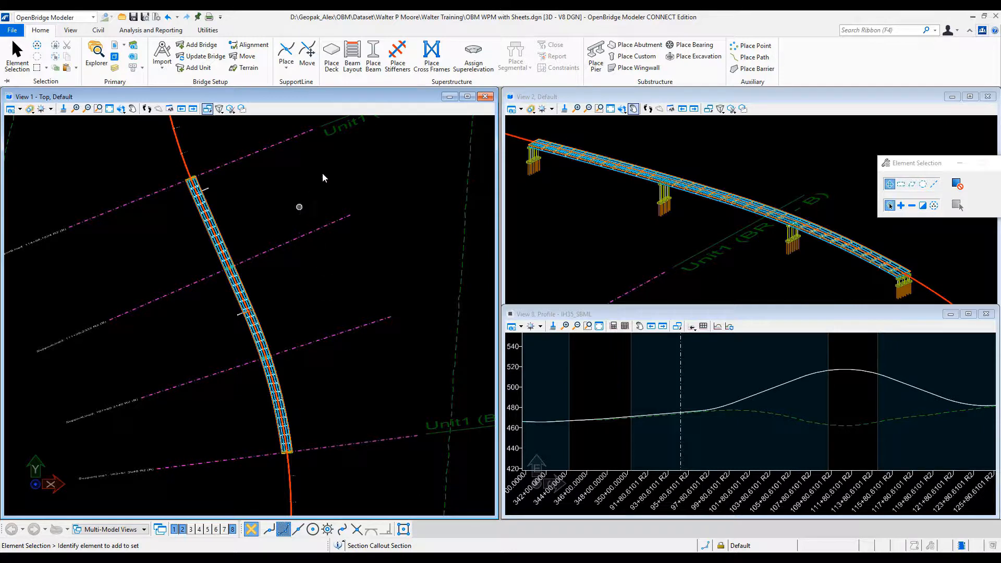
click(717, 326)
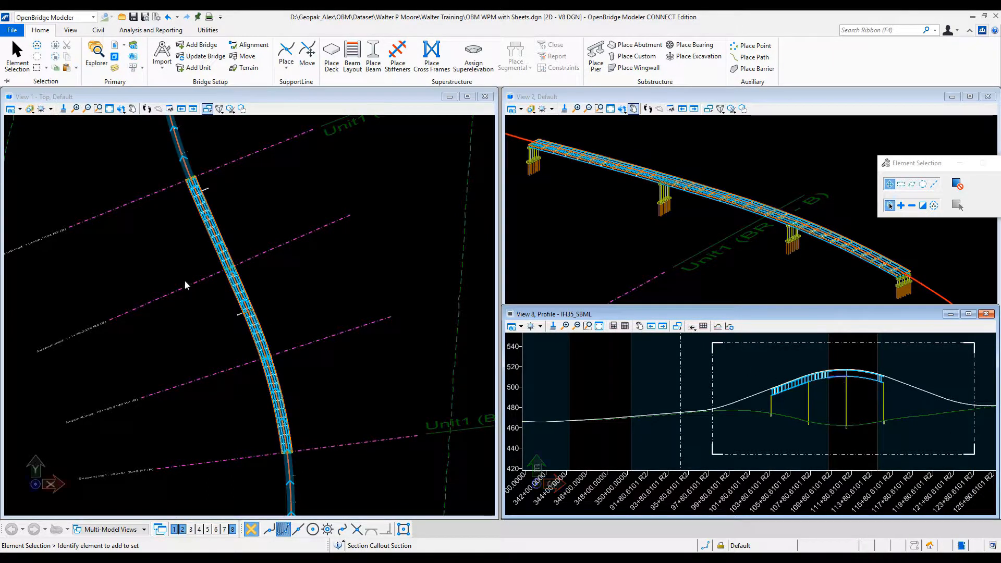
mouse_move(249, 314)
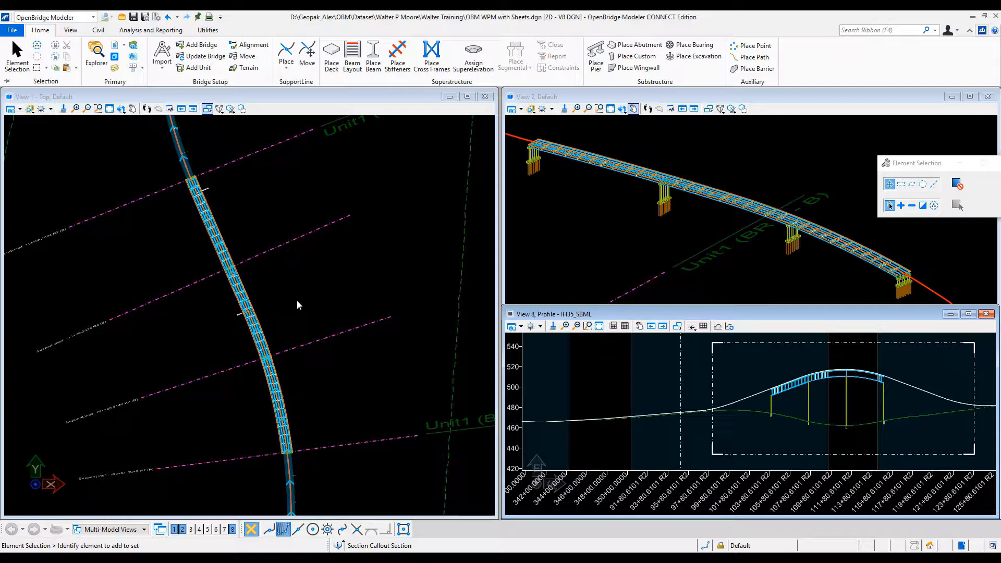
mouse_move(375, 197)
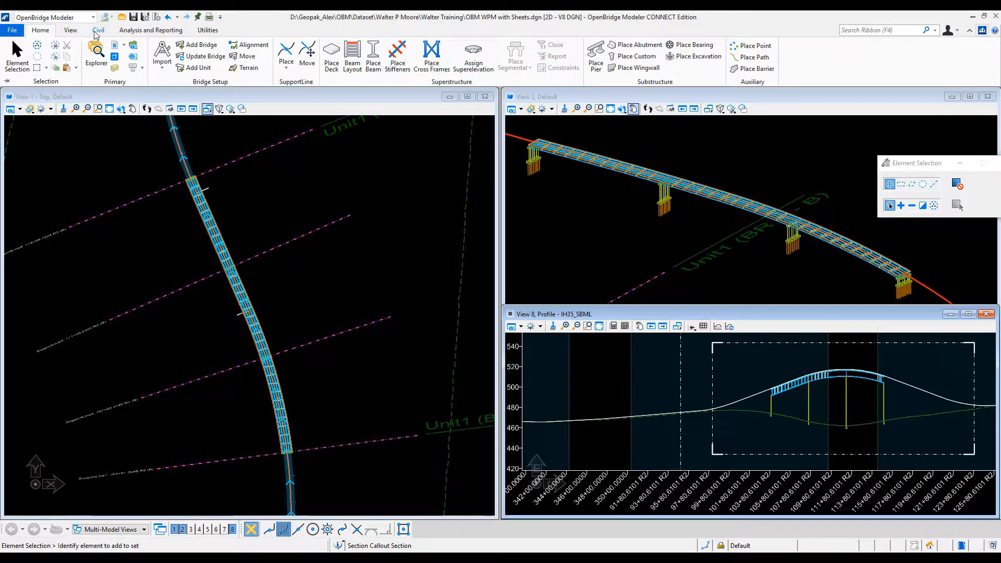
mouse_move(151, 30)
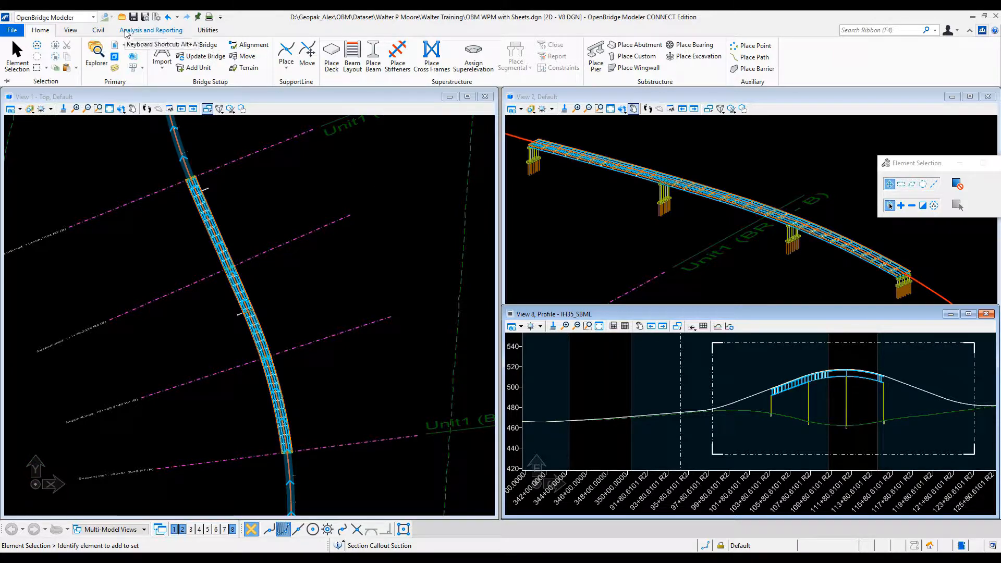
Step: Place Civil Plan named boundaries at 1"=20' along the alignment from a chosen start point
click(389, 56)
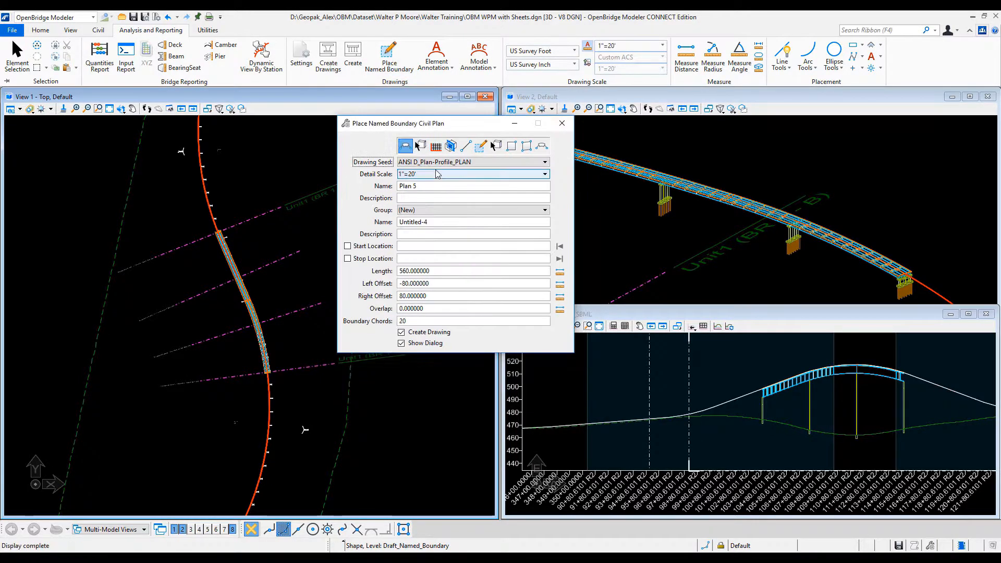
click(543, 173)
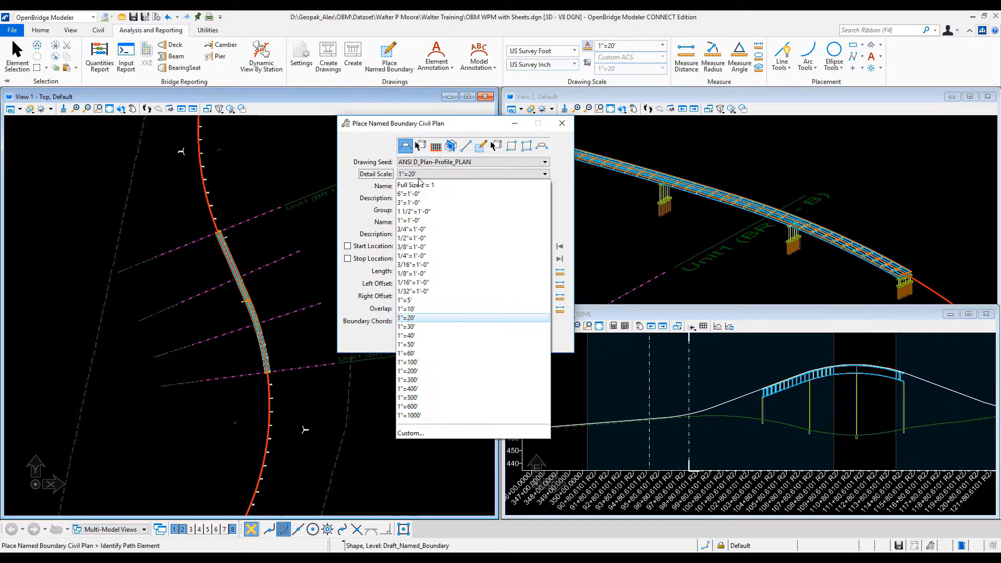
click(408, 317)
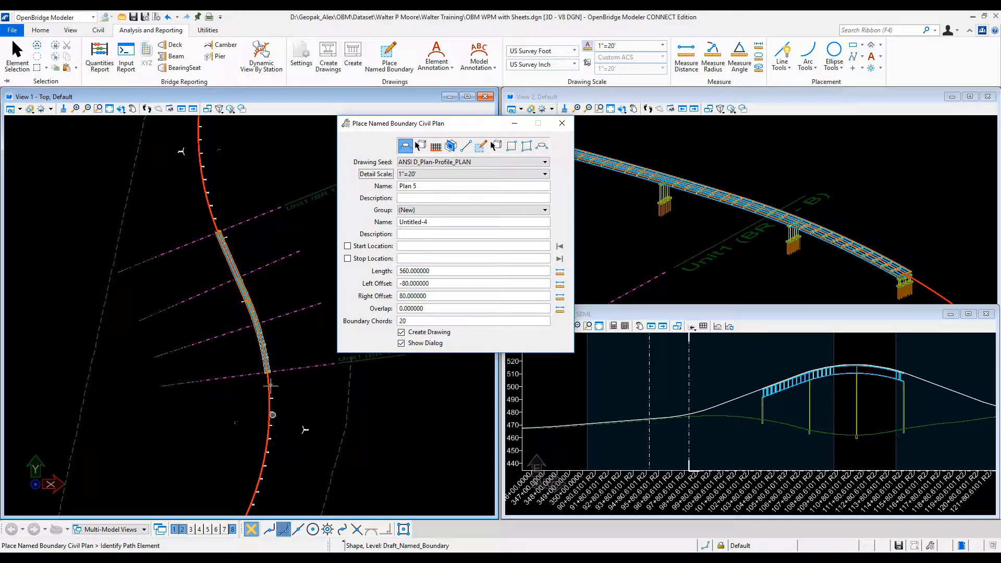
click(267, 404)
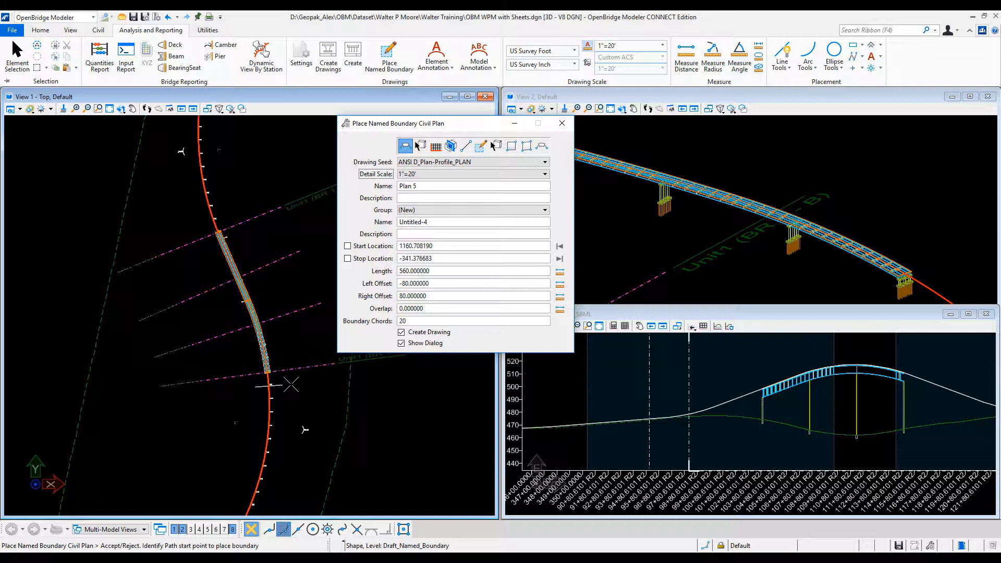
click(247, 184)
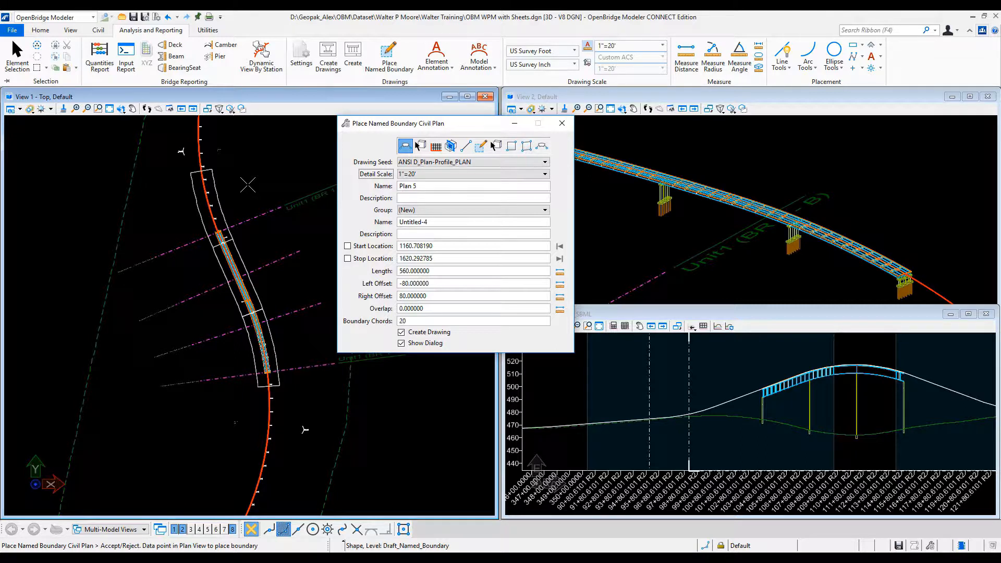
click(402, 332)
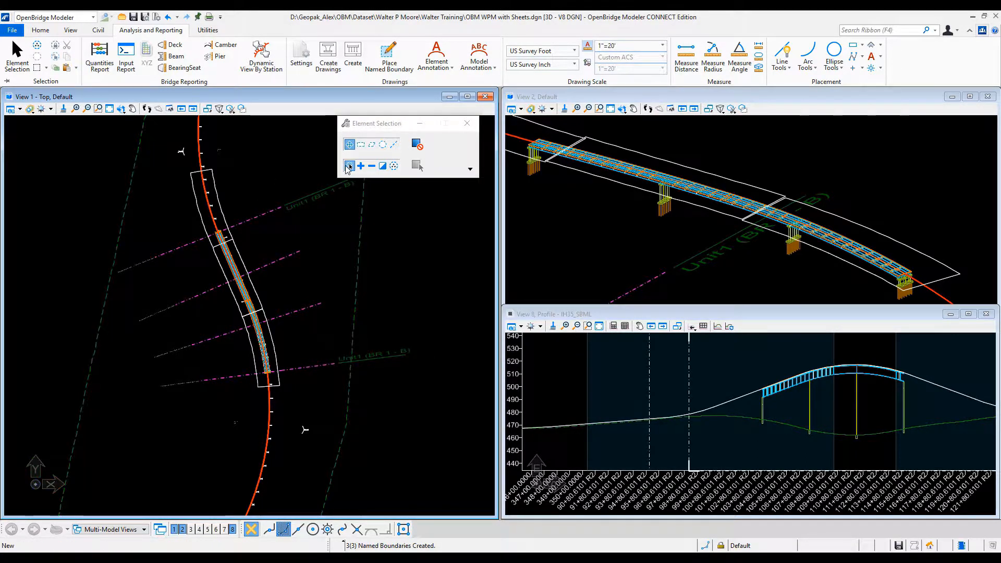
Step: Place Civil Profile named boundaries over the bridge profile with Create Drawing ticked
click(389, 56)
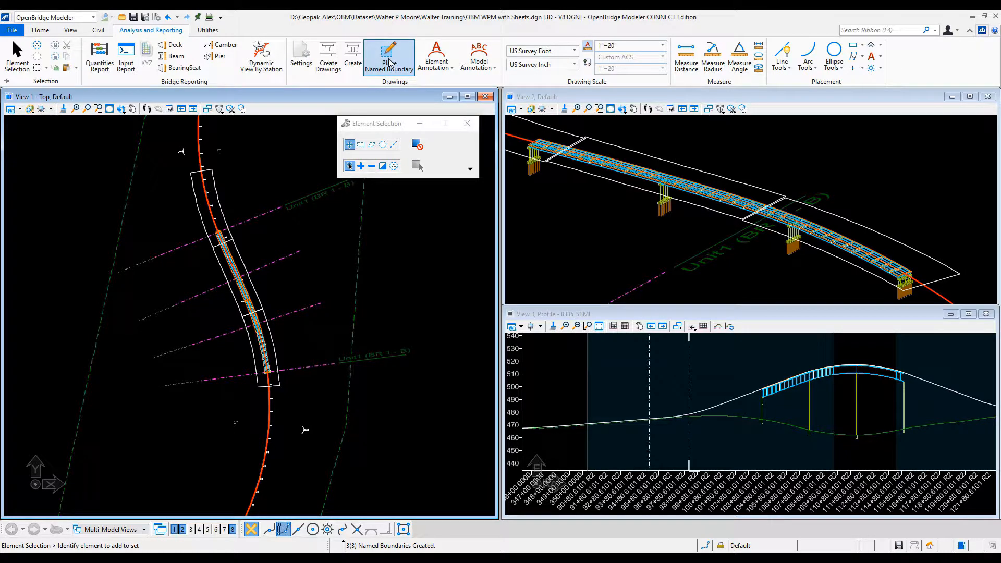
click(388, 56)
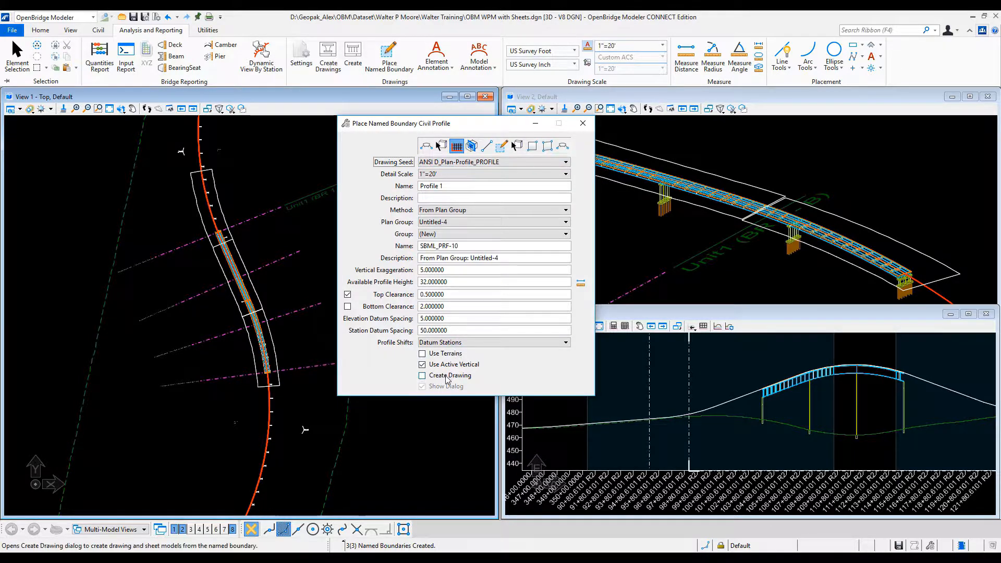
click(421, 375)
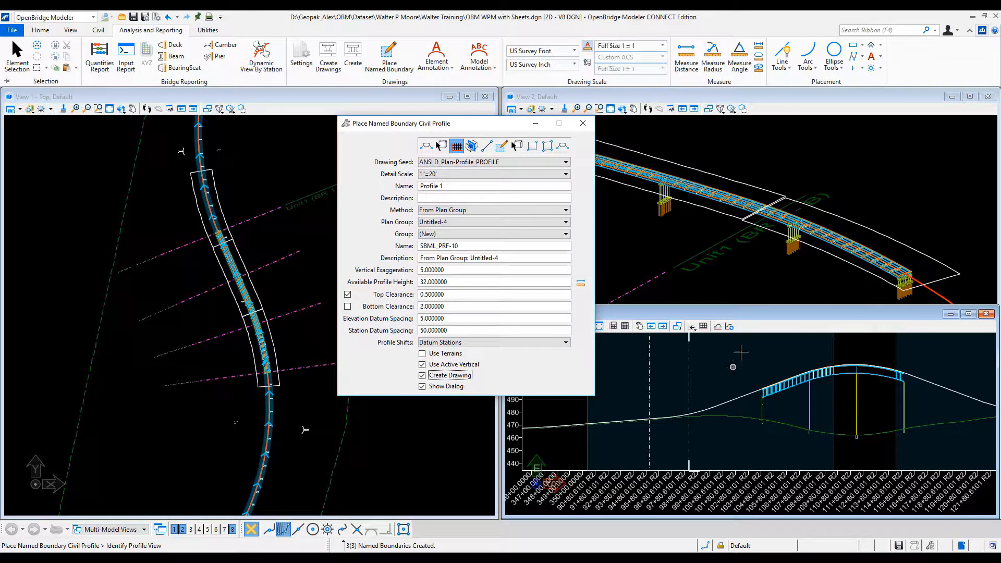
mouse_move(747, 356)
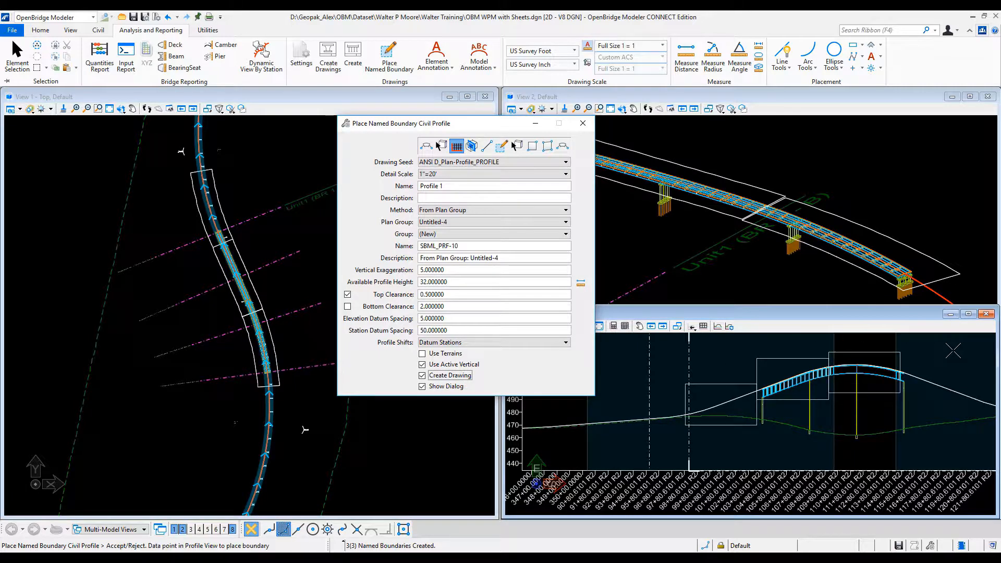
click(718, 387)
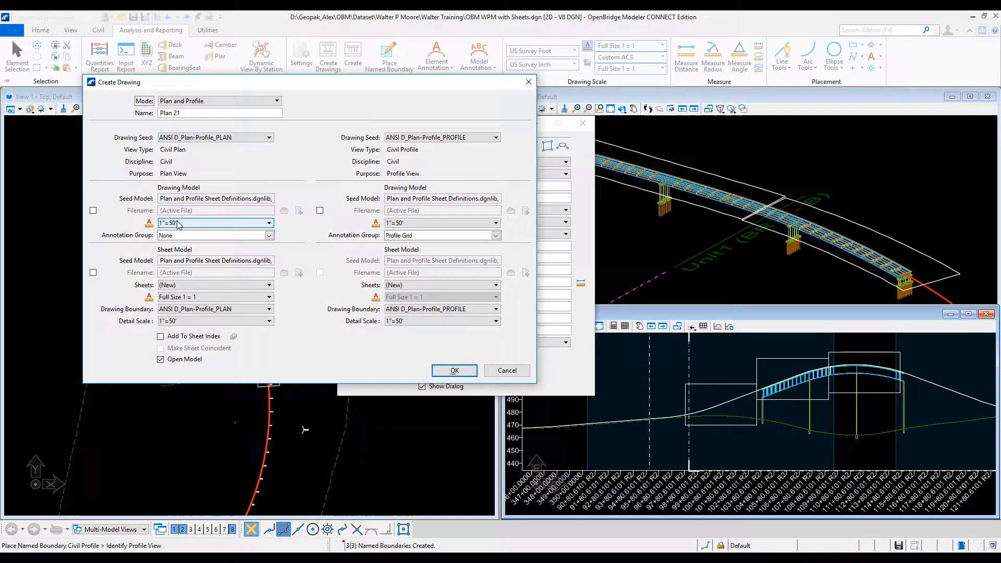
Step: Set the drawing model scale to 1"=20' and generate the Plan 21 drawings
click(269, 223)
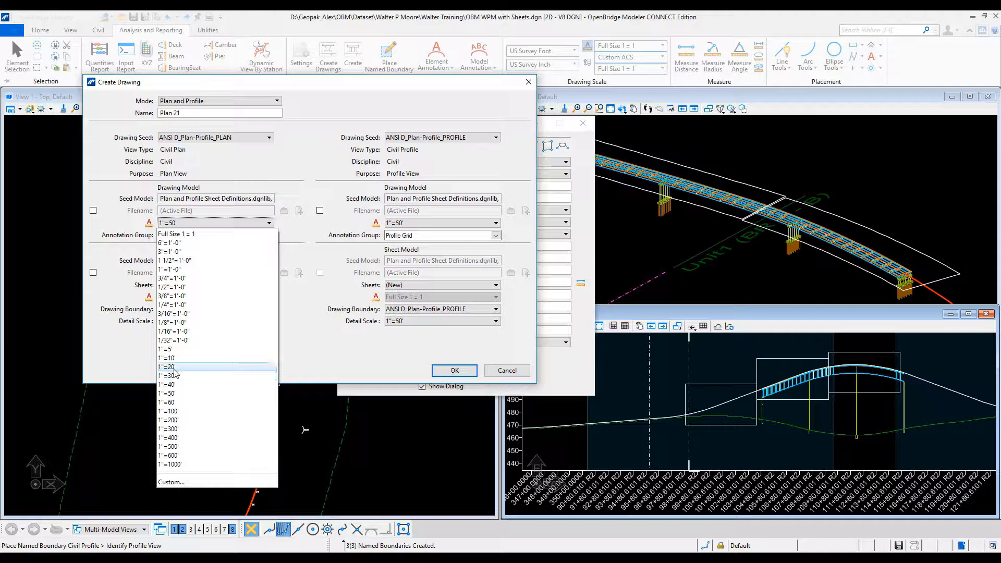
click(168, 367)
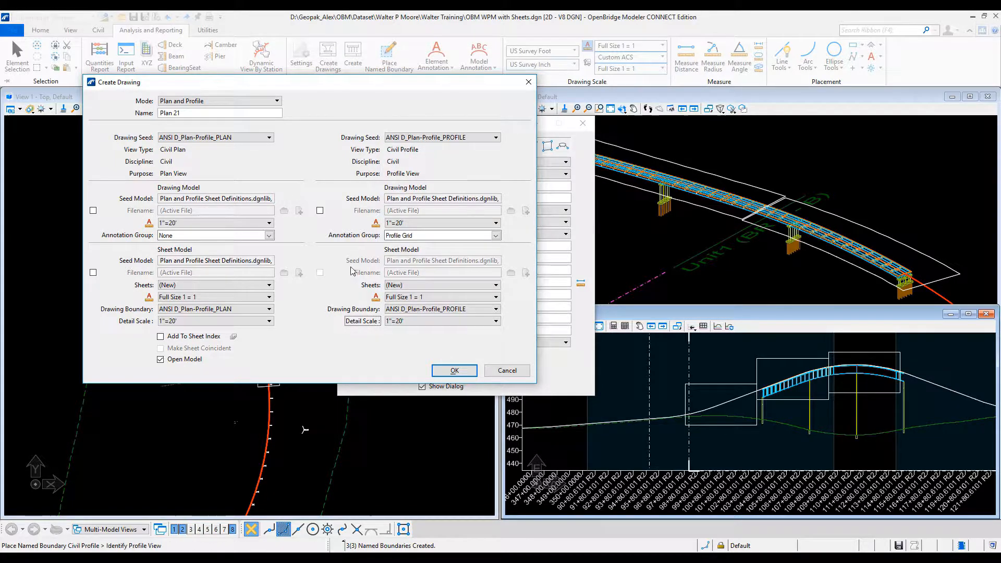
mouse_move(327, 279)
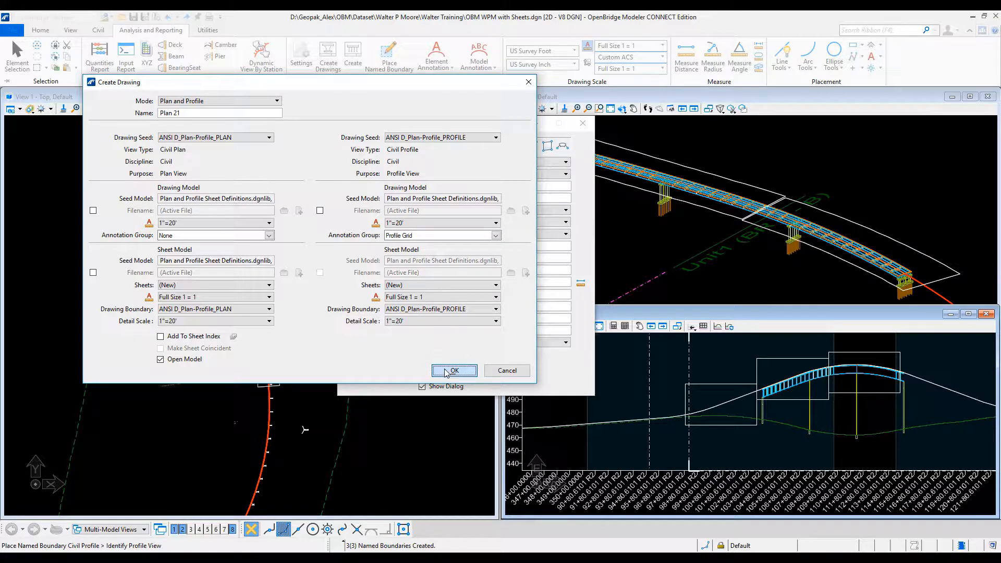
click(454, 371)
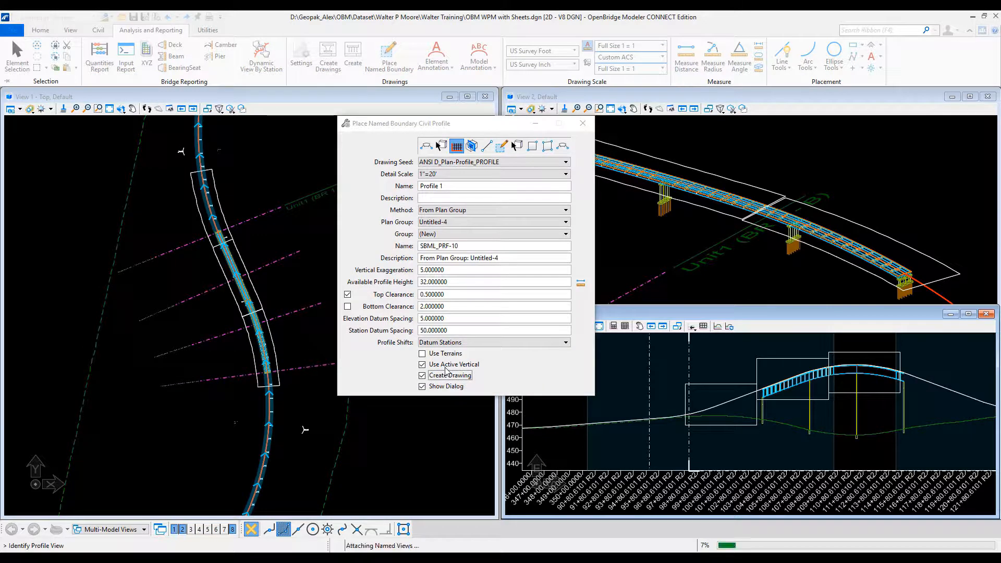